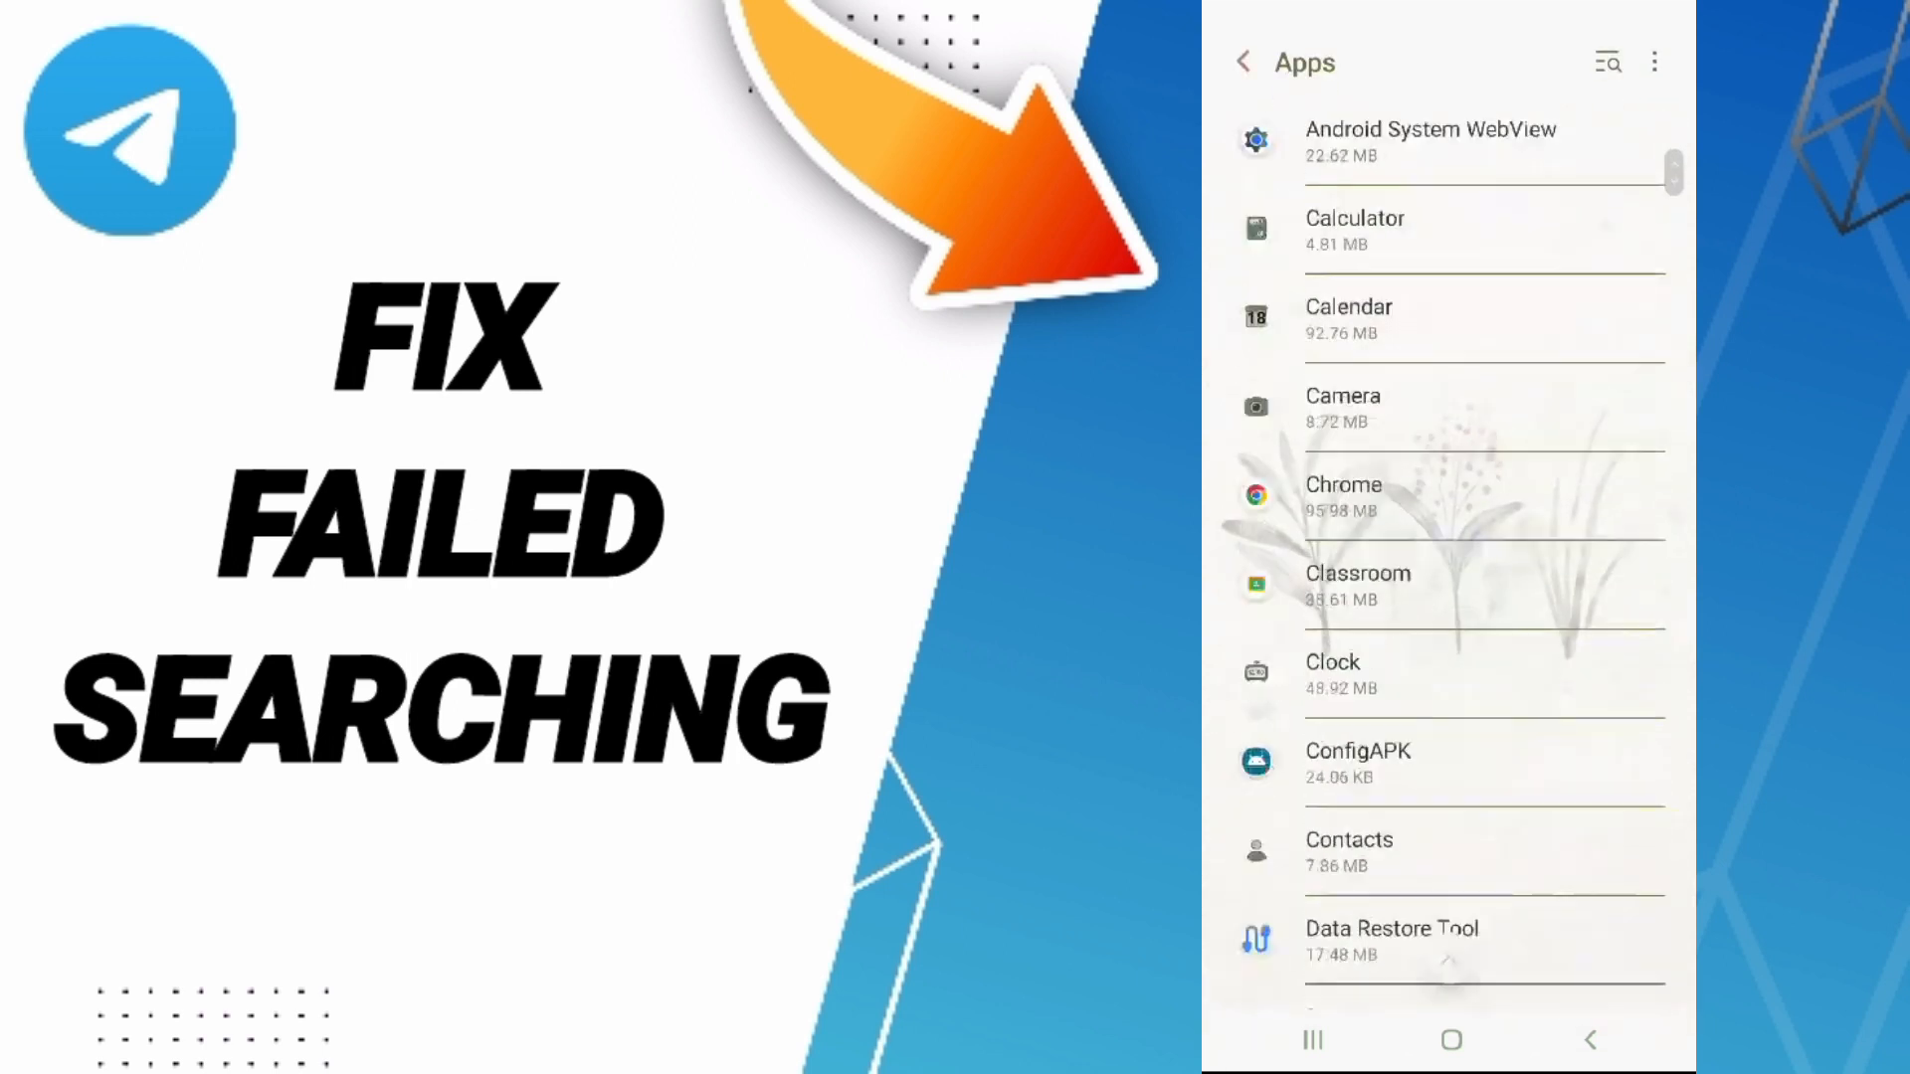
Scroll the installed Apps list down to Telegram and select it.
{"action": "scroll", "scroll_direction": "down", "scroll_amount": 3}
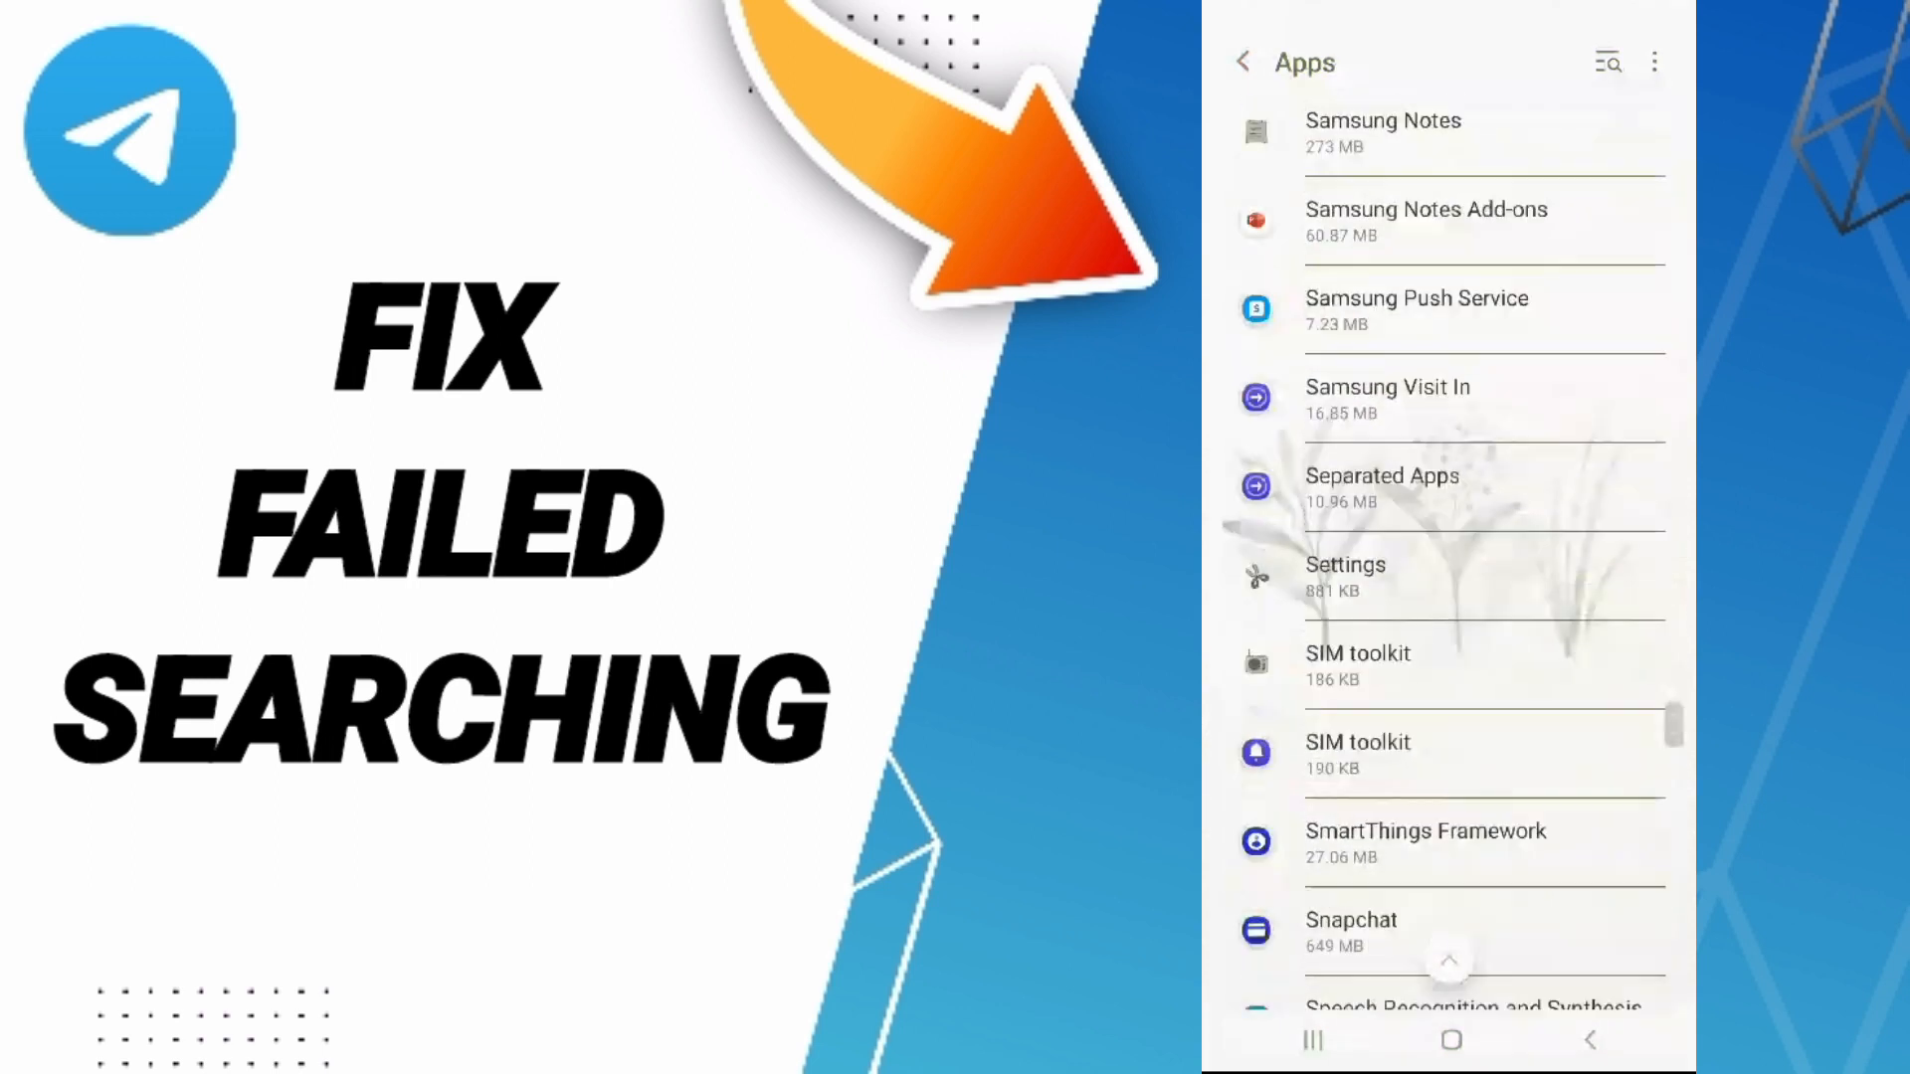
{"action": "scroll", "scroll_direction": "down", "scroll_amount": 3}
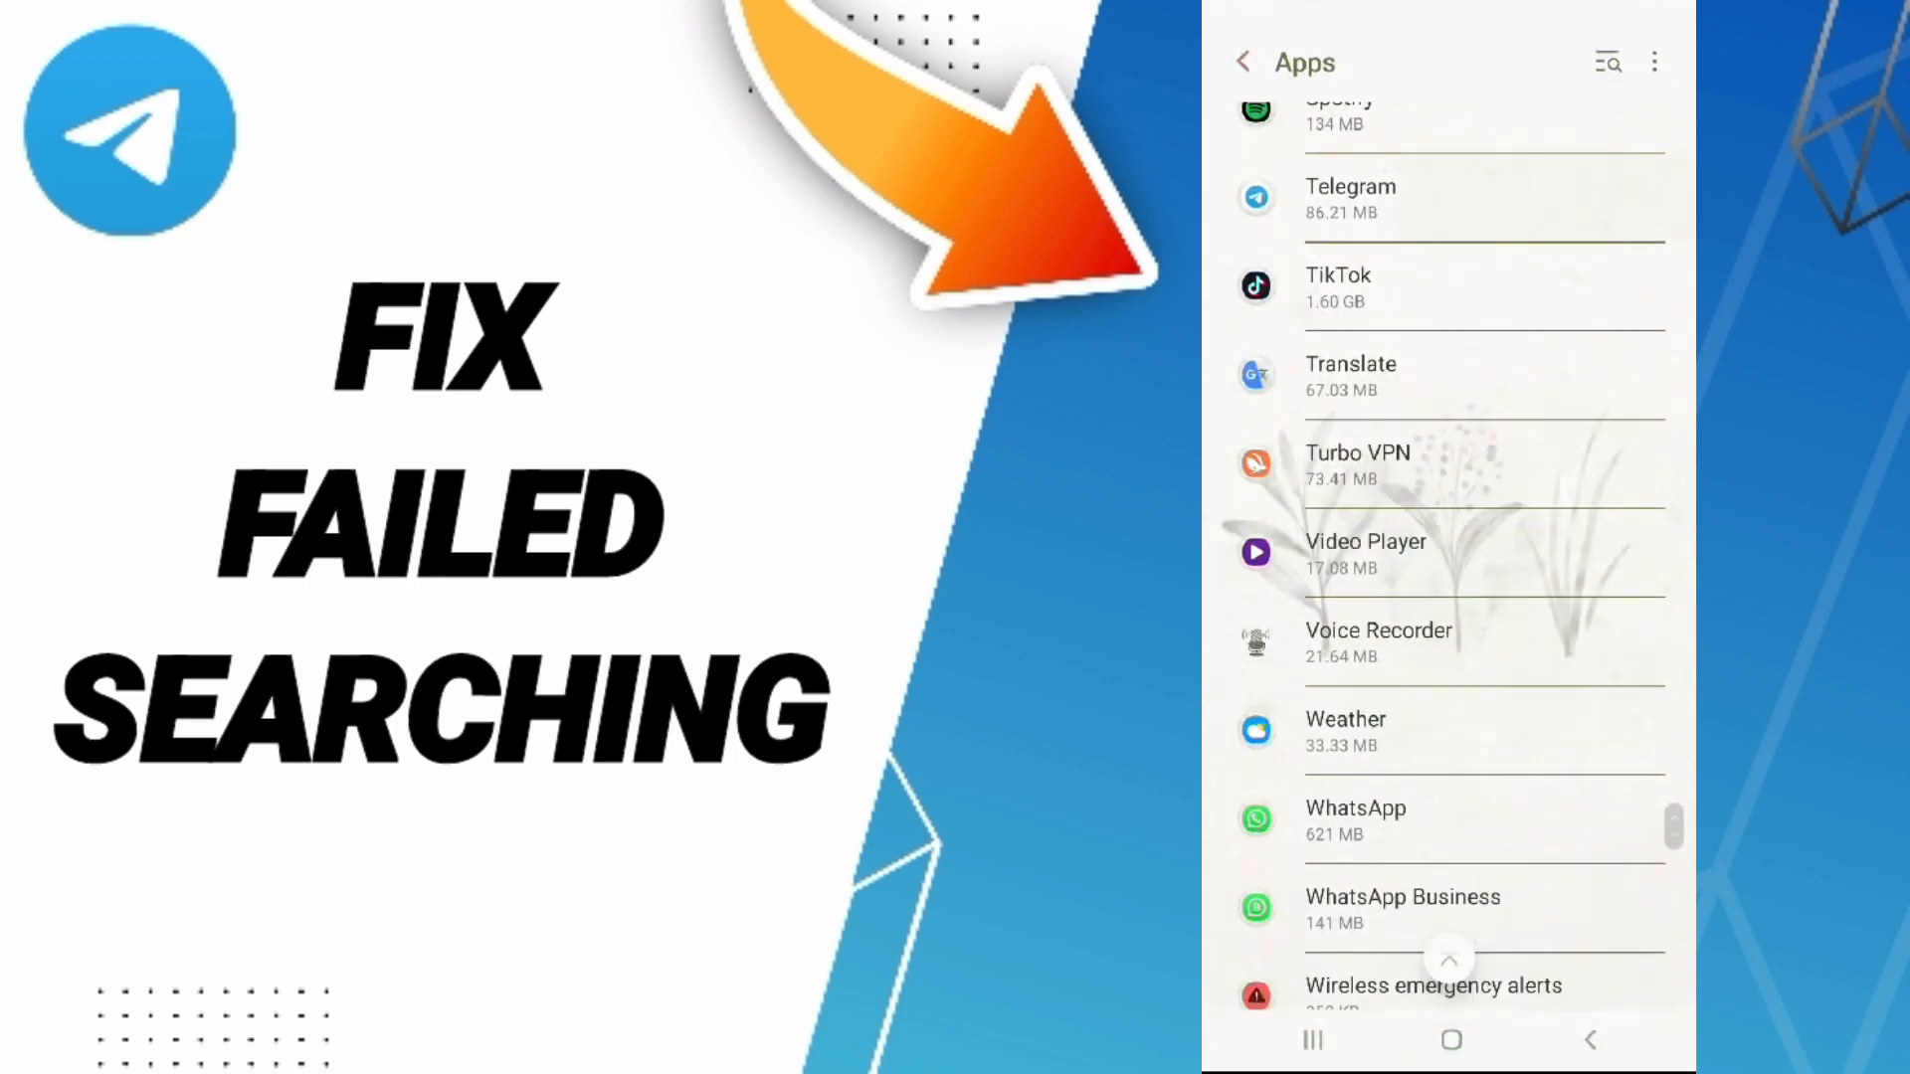
{"action": "left_click", "coordinate": [1389, 197]}
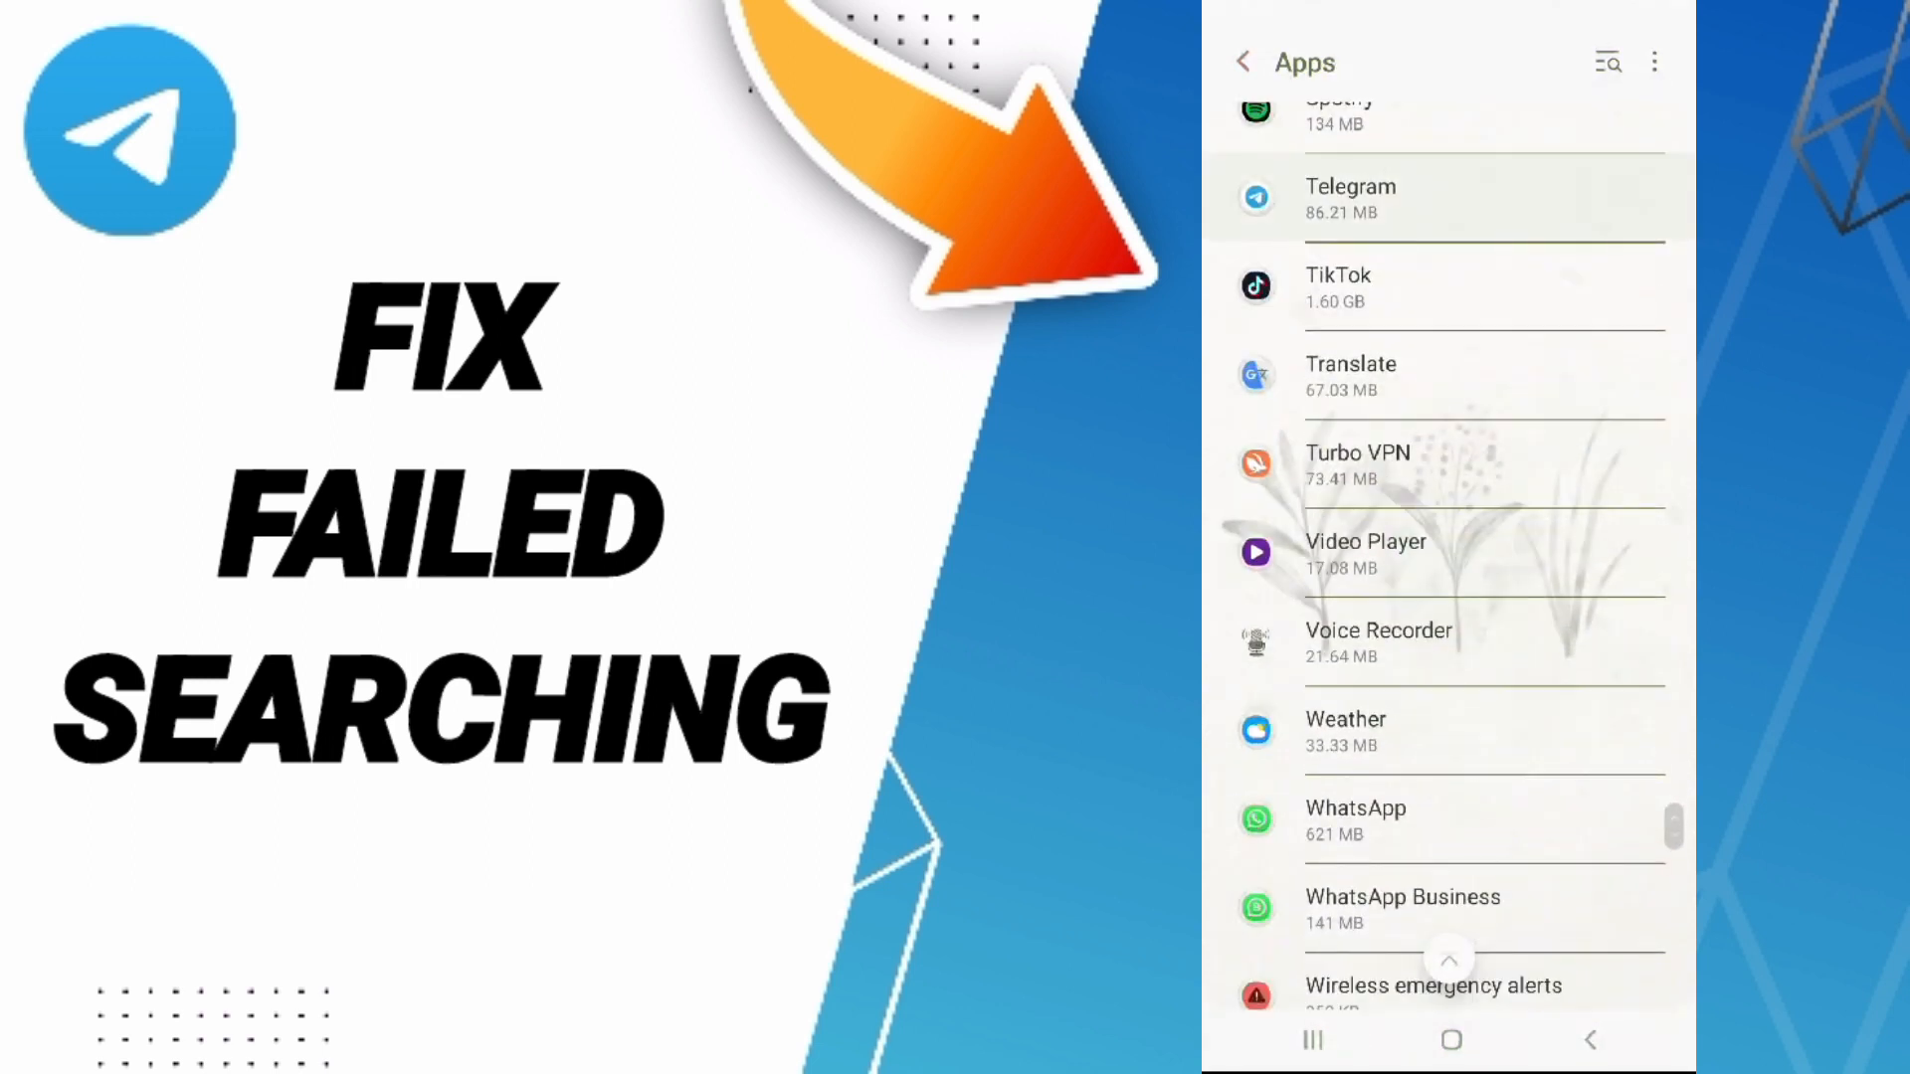
Force stop Telegram from its App info page and confirm with OK.
{"action": "left_click", "coordinate": [1350, 195]}
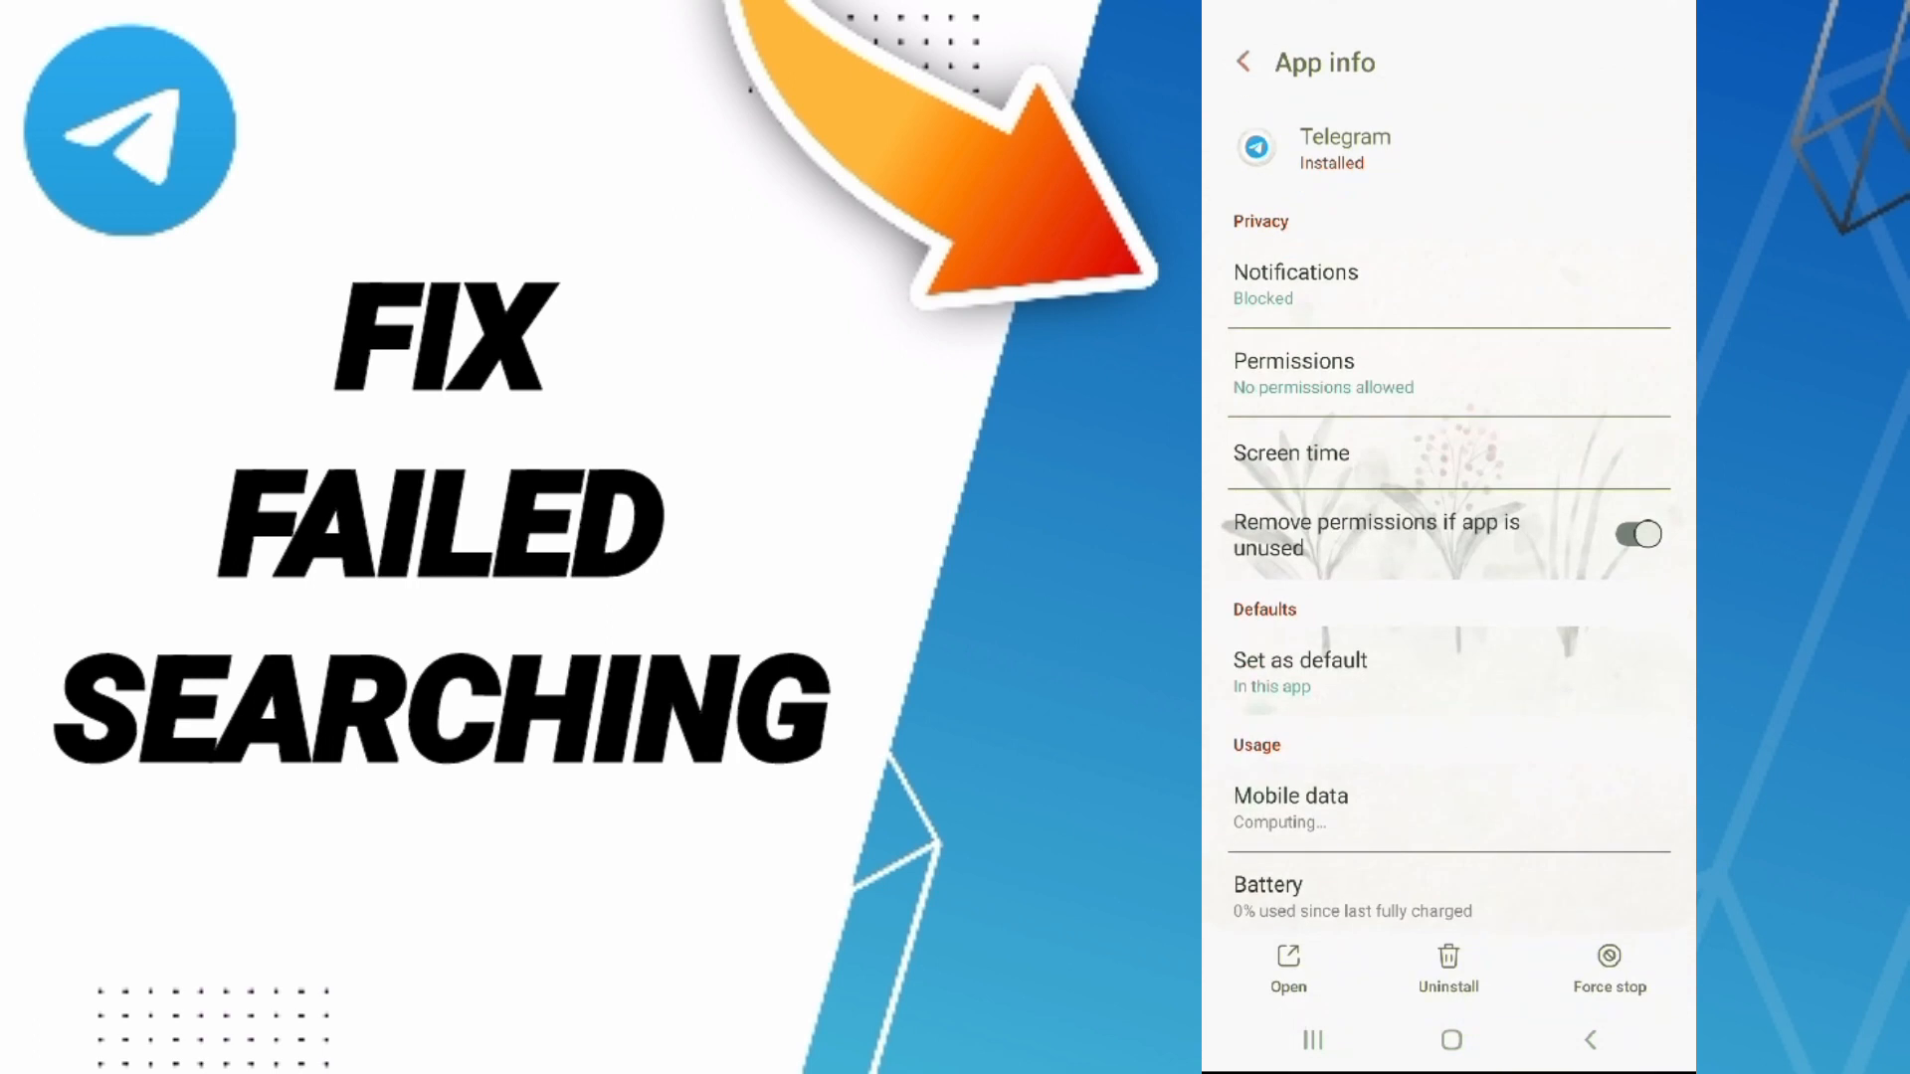
{"action": "scroll", "scroll_direction": "down", "scroll_amount": 3}
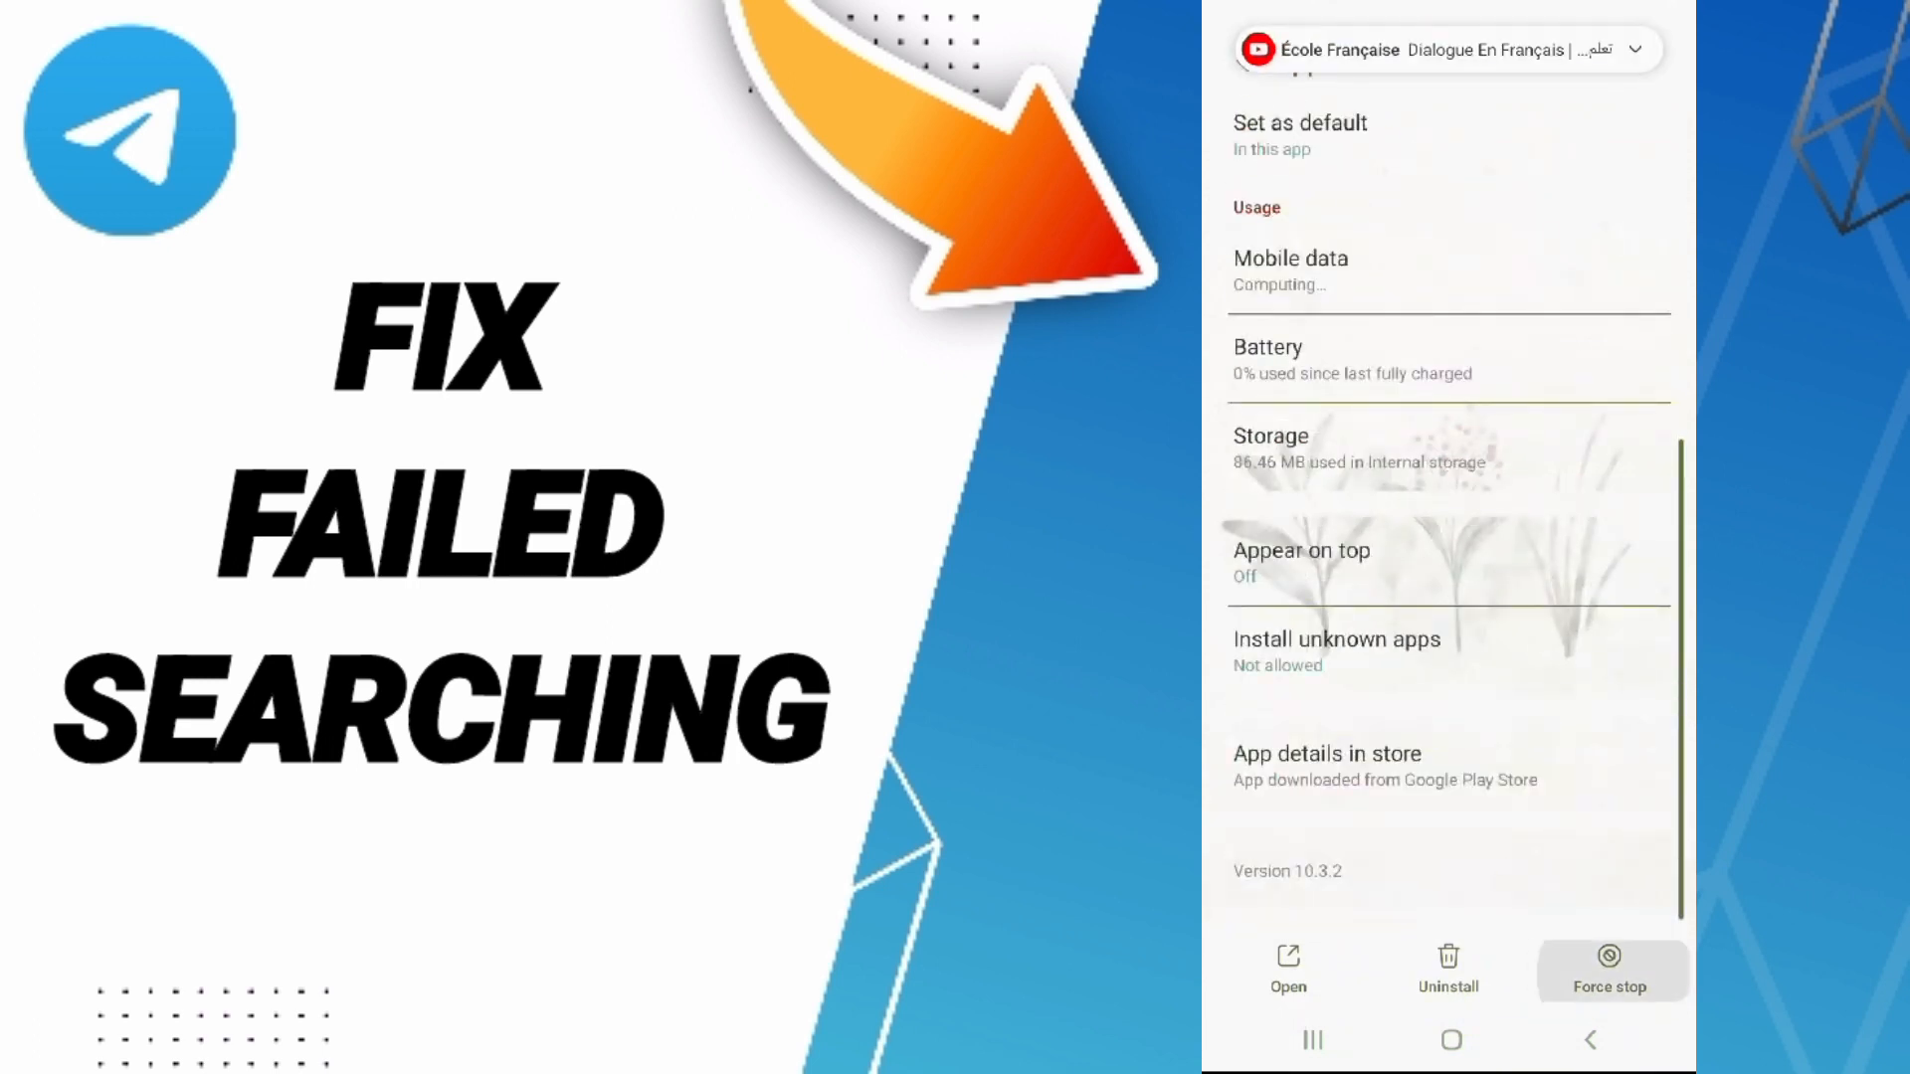
{"action": "left_click", "coordinate": [1607, 956]}
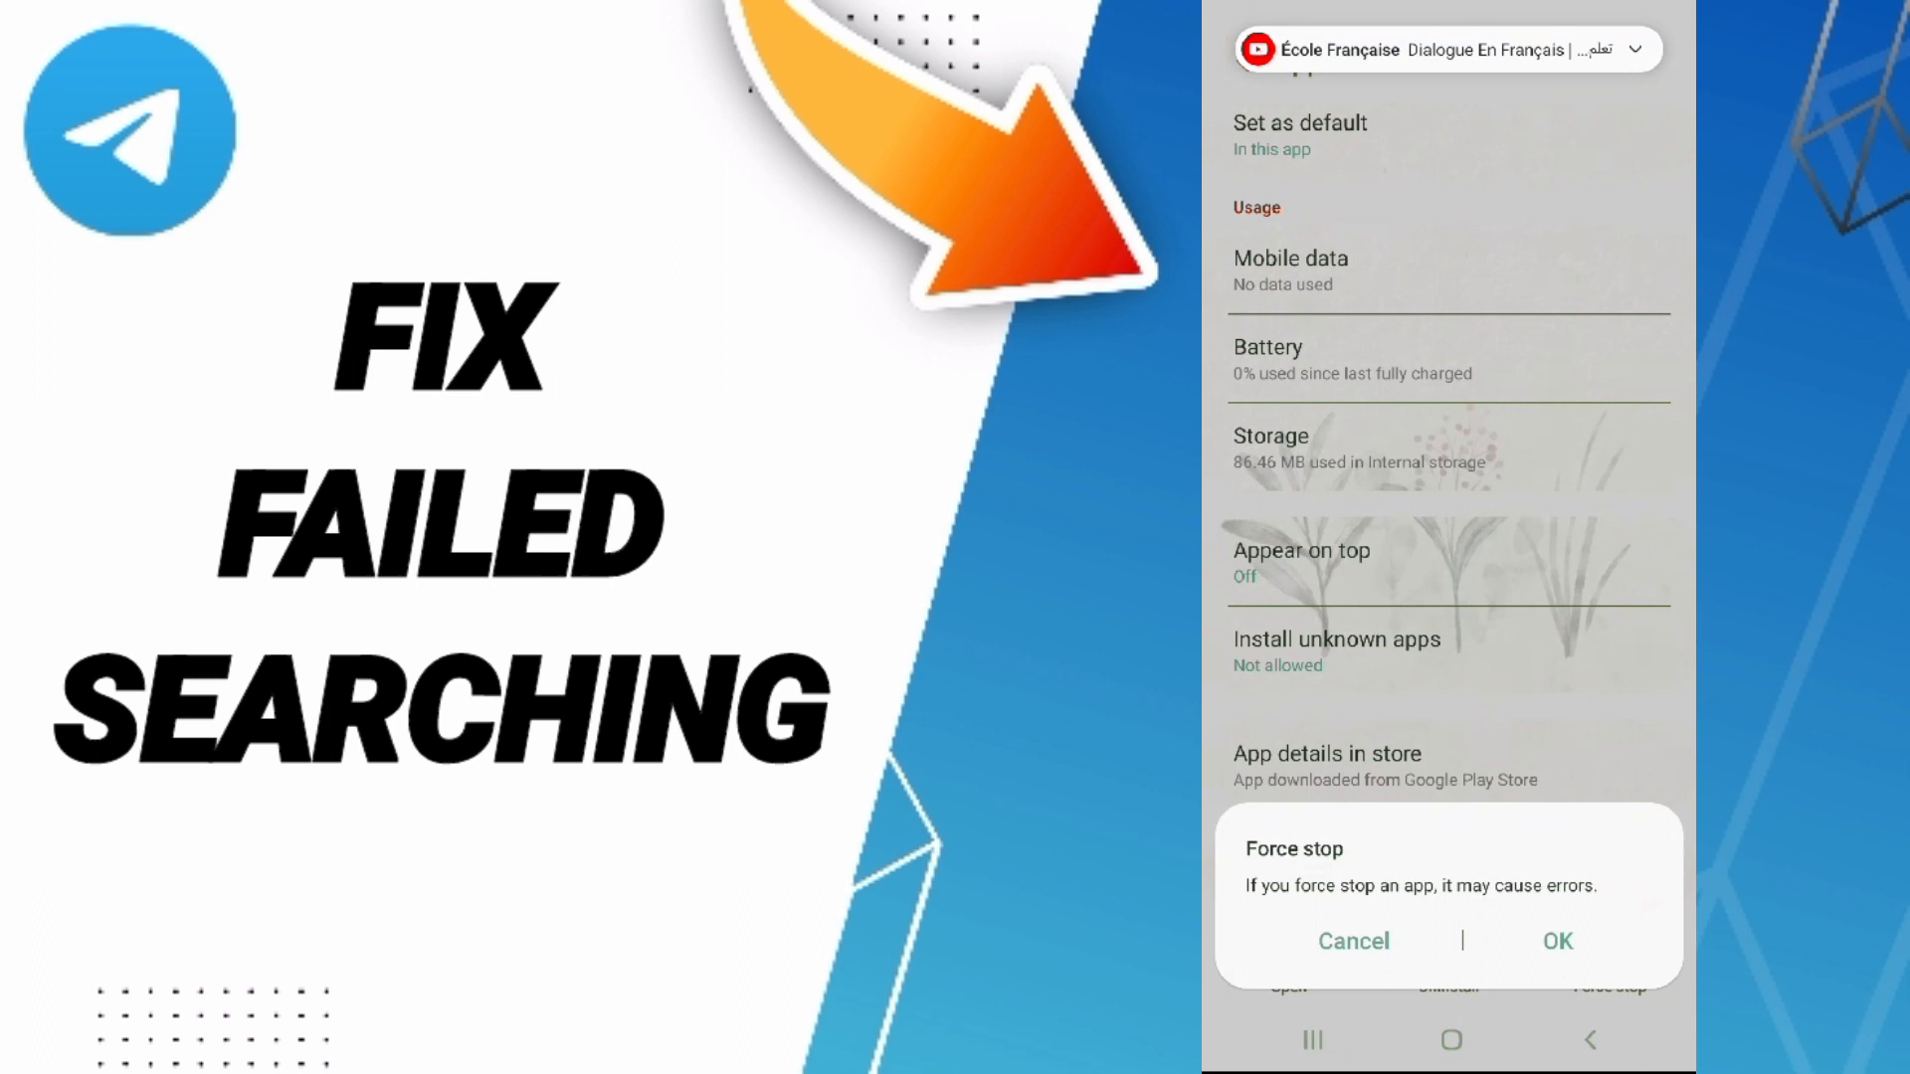
{"action": "left_click", "coordinate": [1352, 941]}
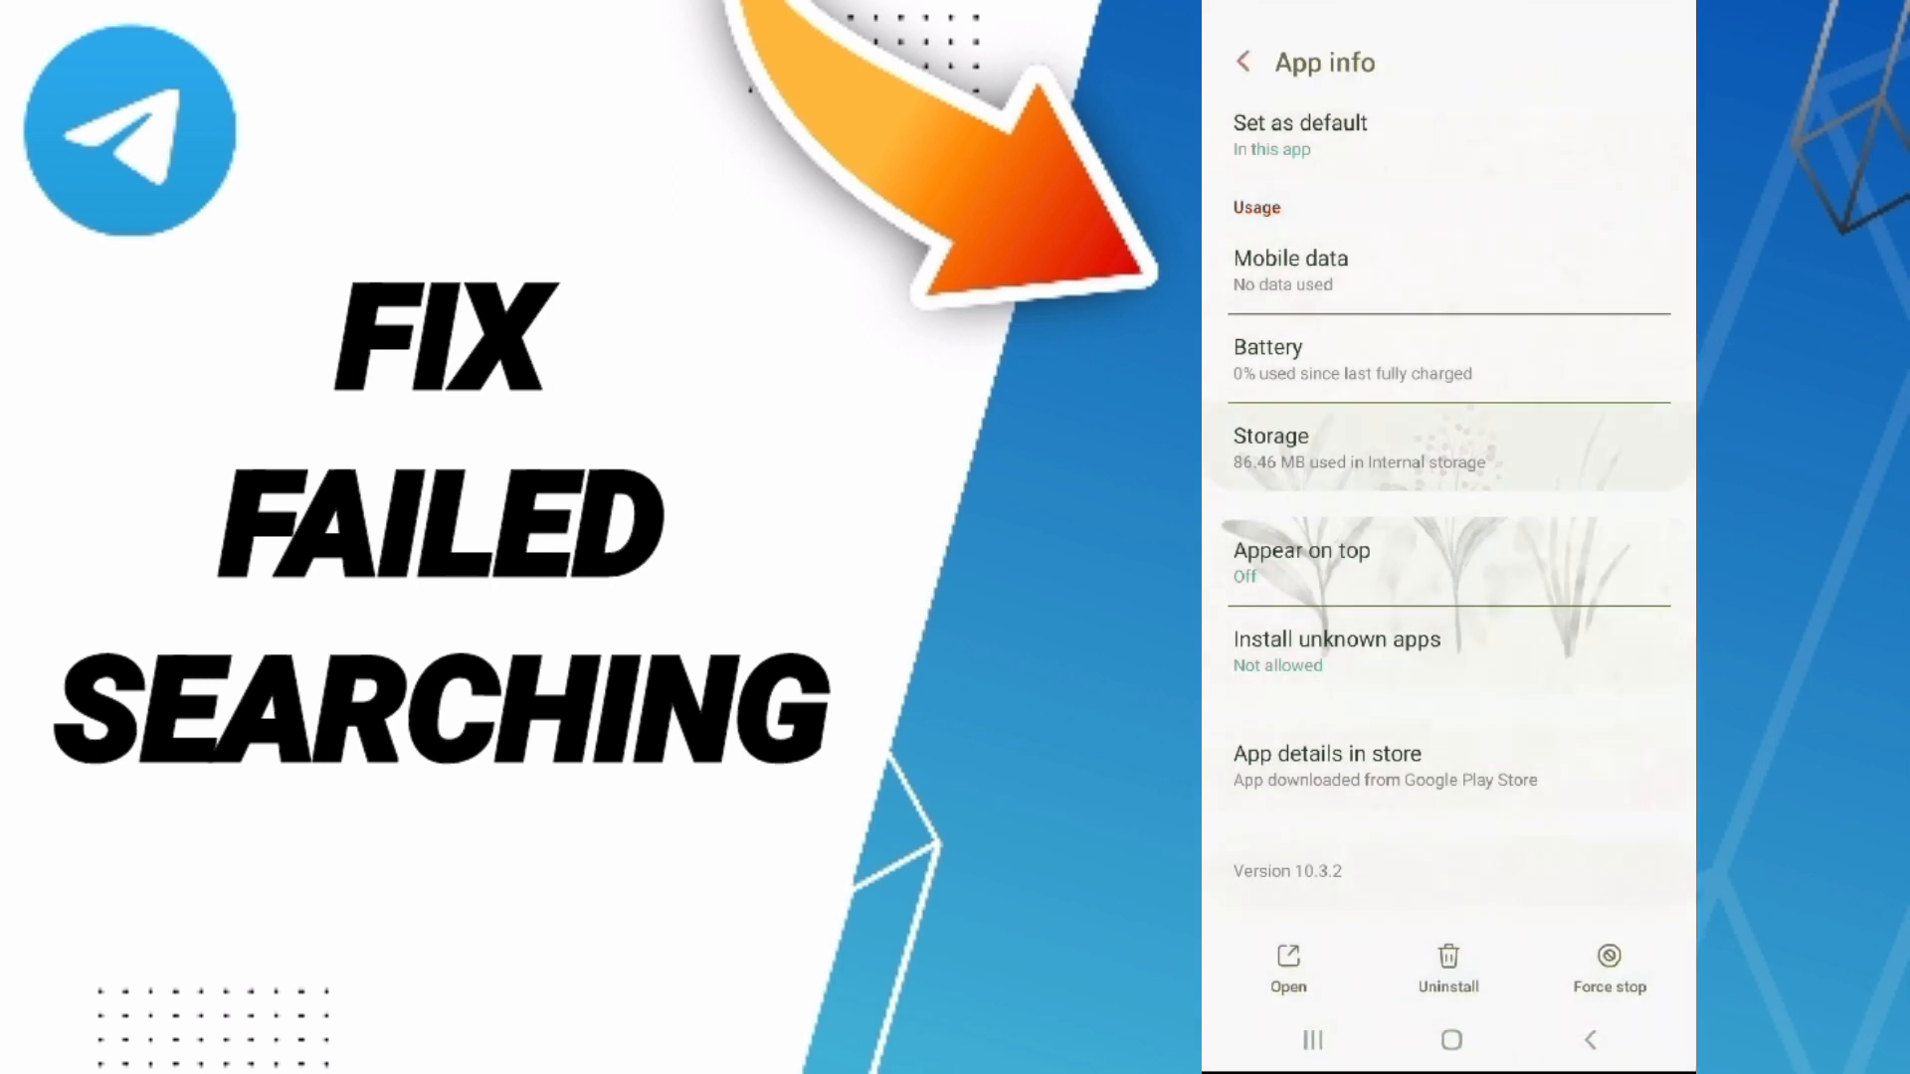
Clear Telegram's stored media via Manage storage, then return to its Storage page.
{"action": "left_click", "coordinate": [1269, 446]}
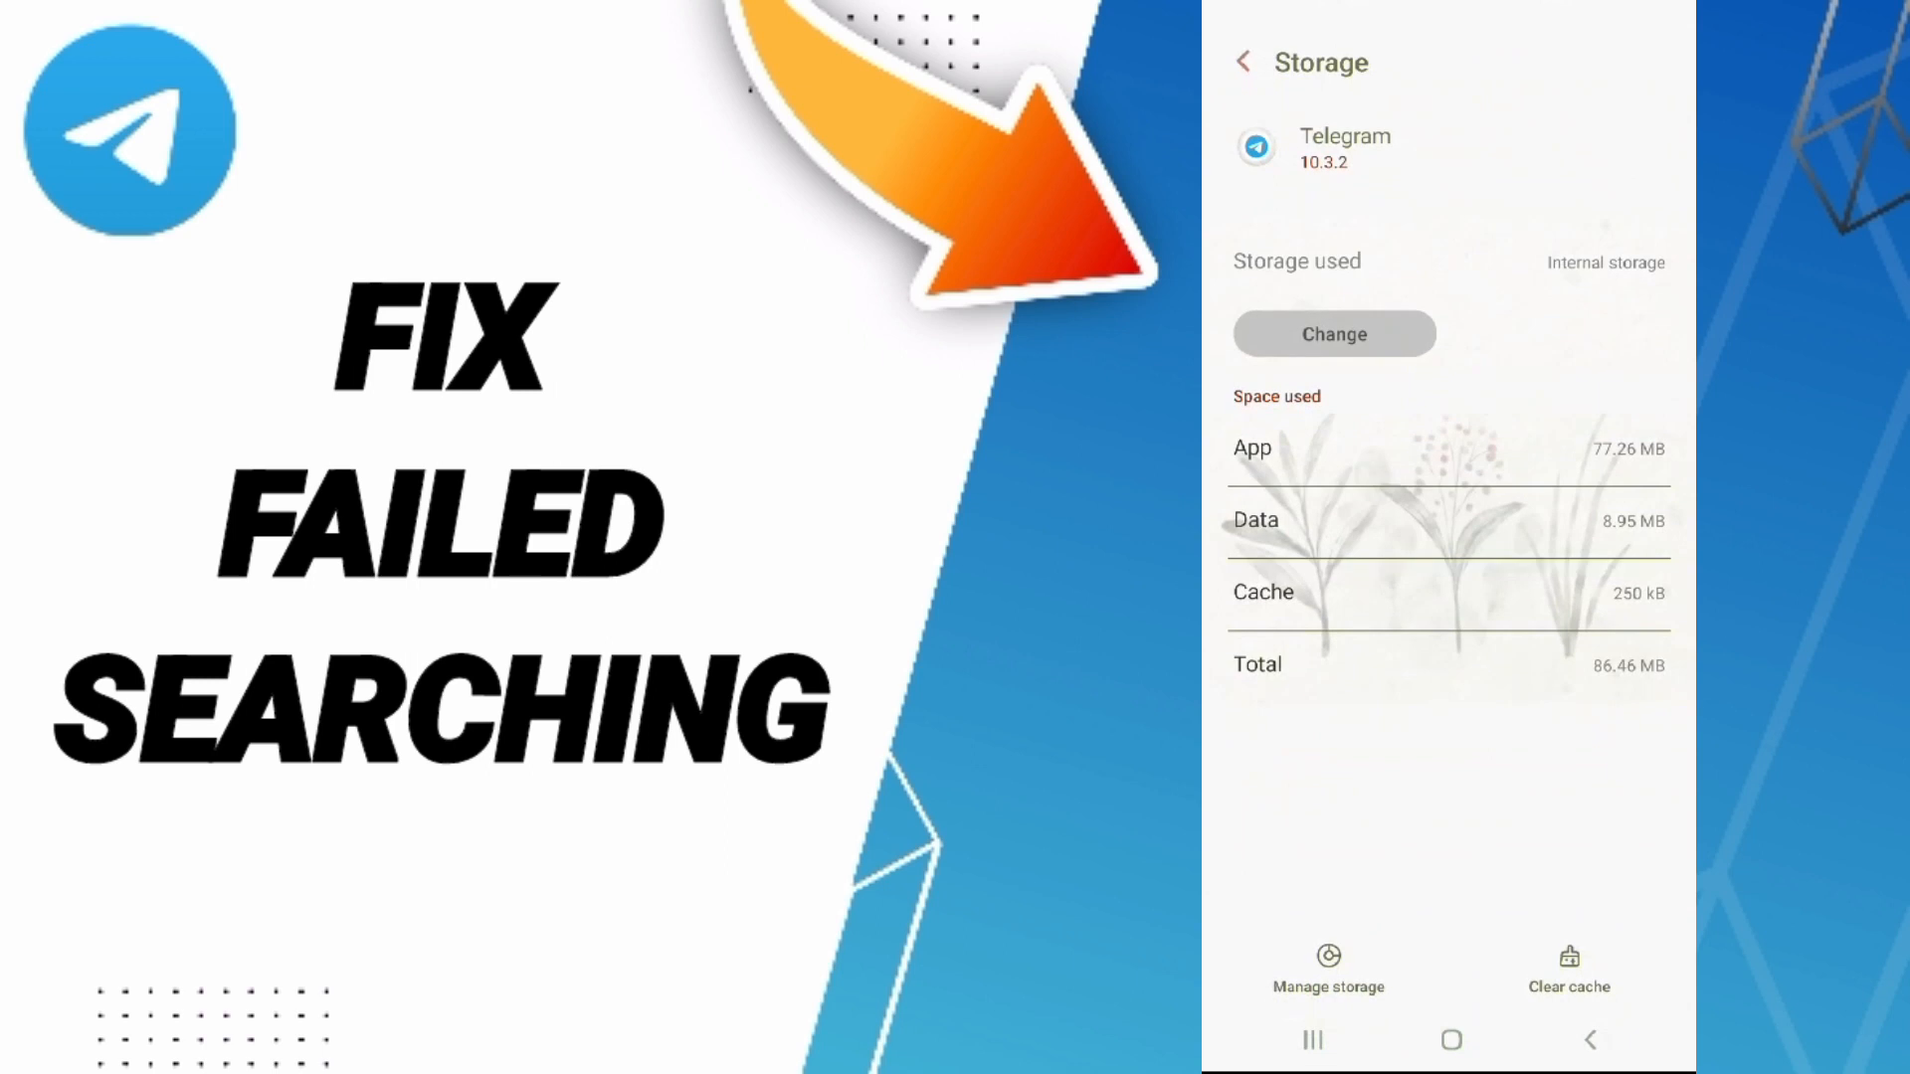
{"action": "left_click", "coordinate": [1568, 971]}
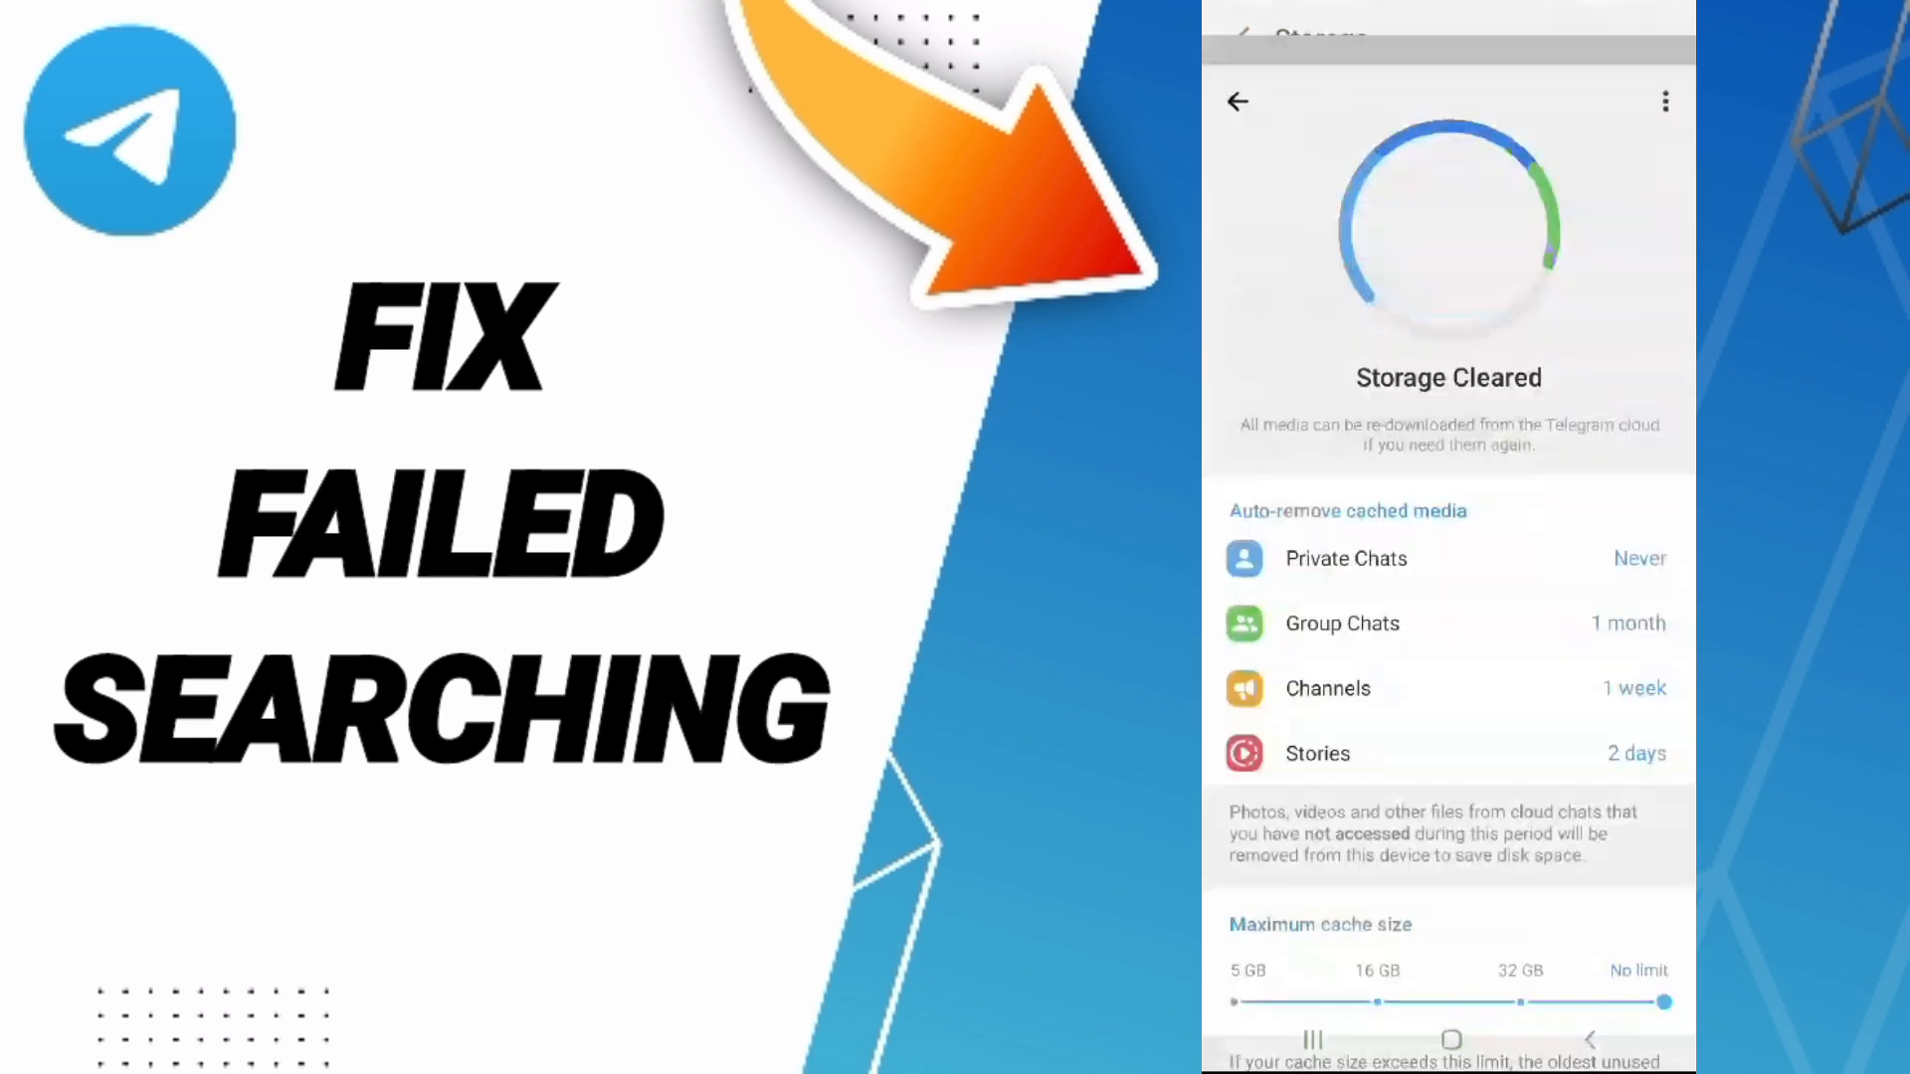
{"action": "scroll", "scroll_direction": "down", "scroll_amount": 3}
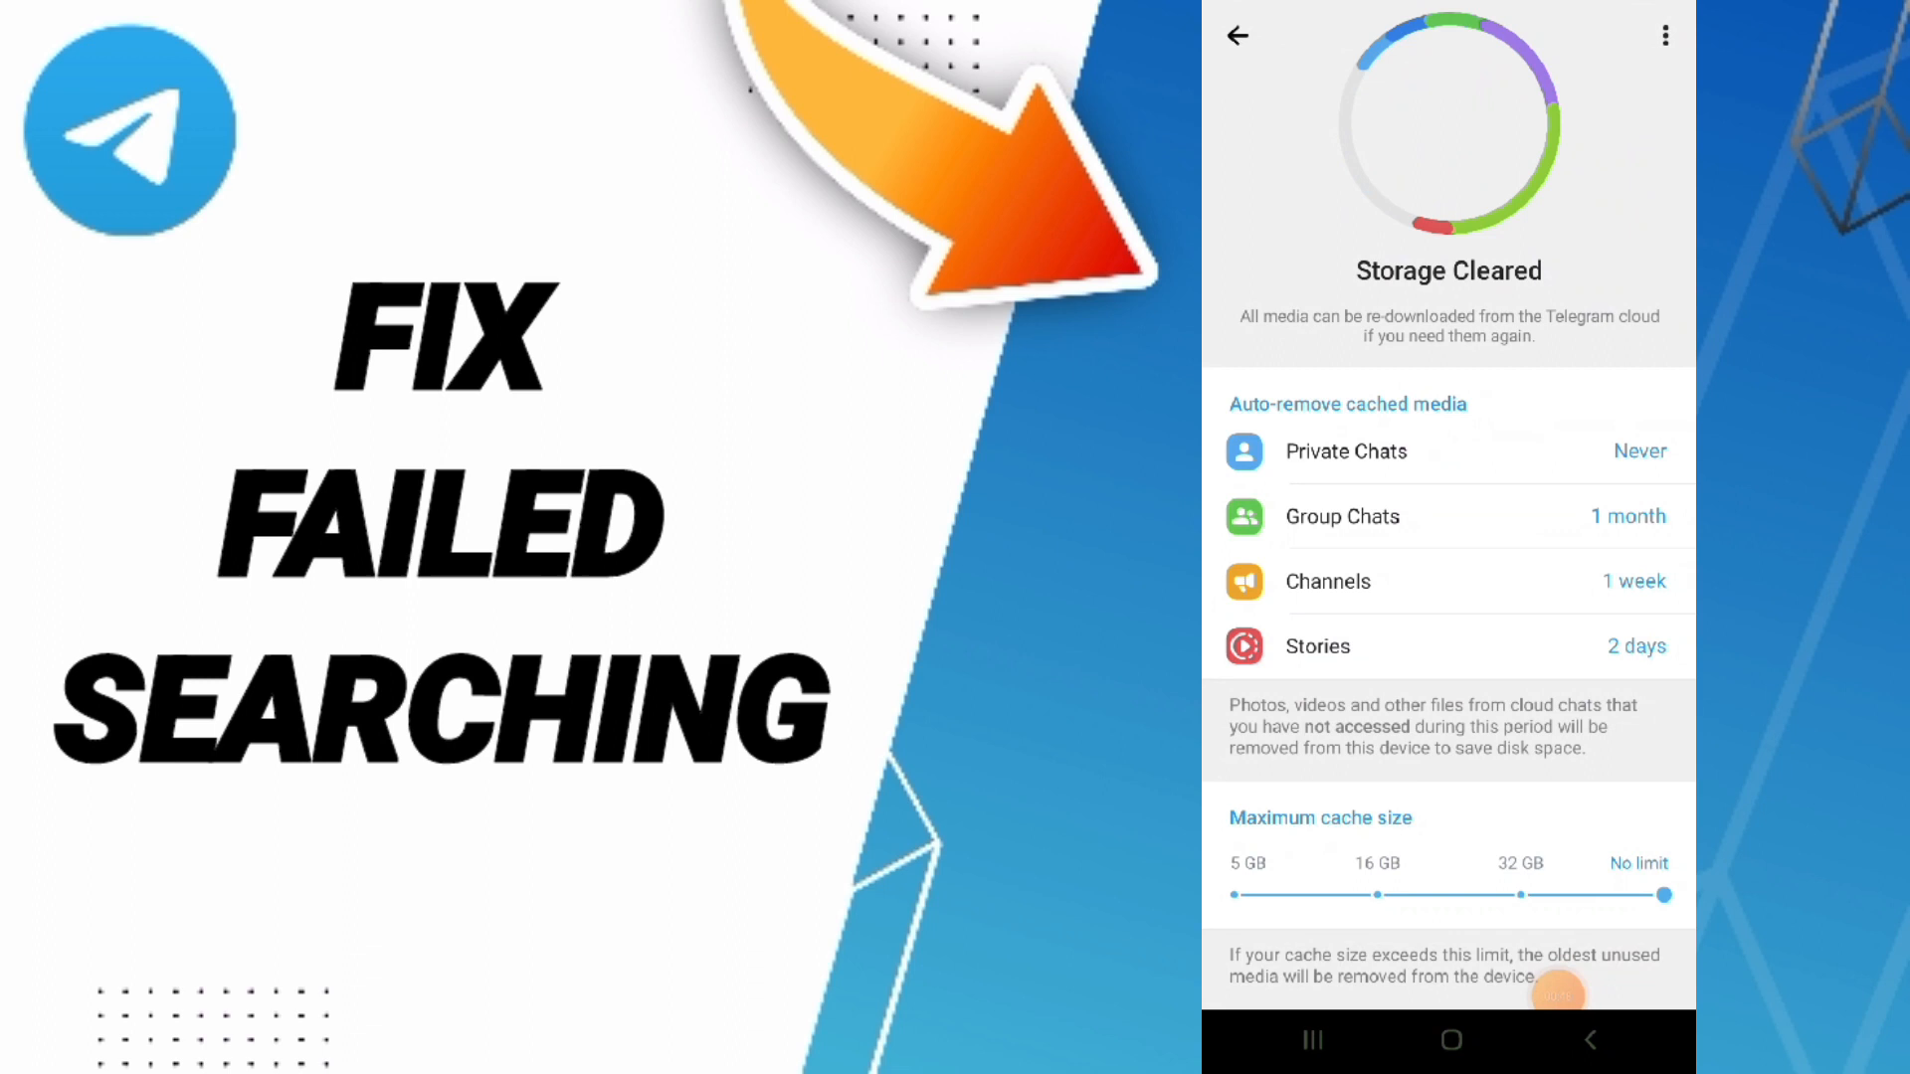
{"action": "left_click", "coordinate": [1243, 36]}
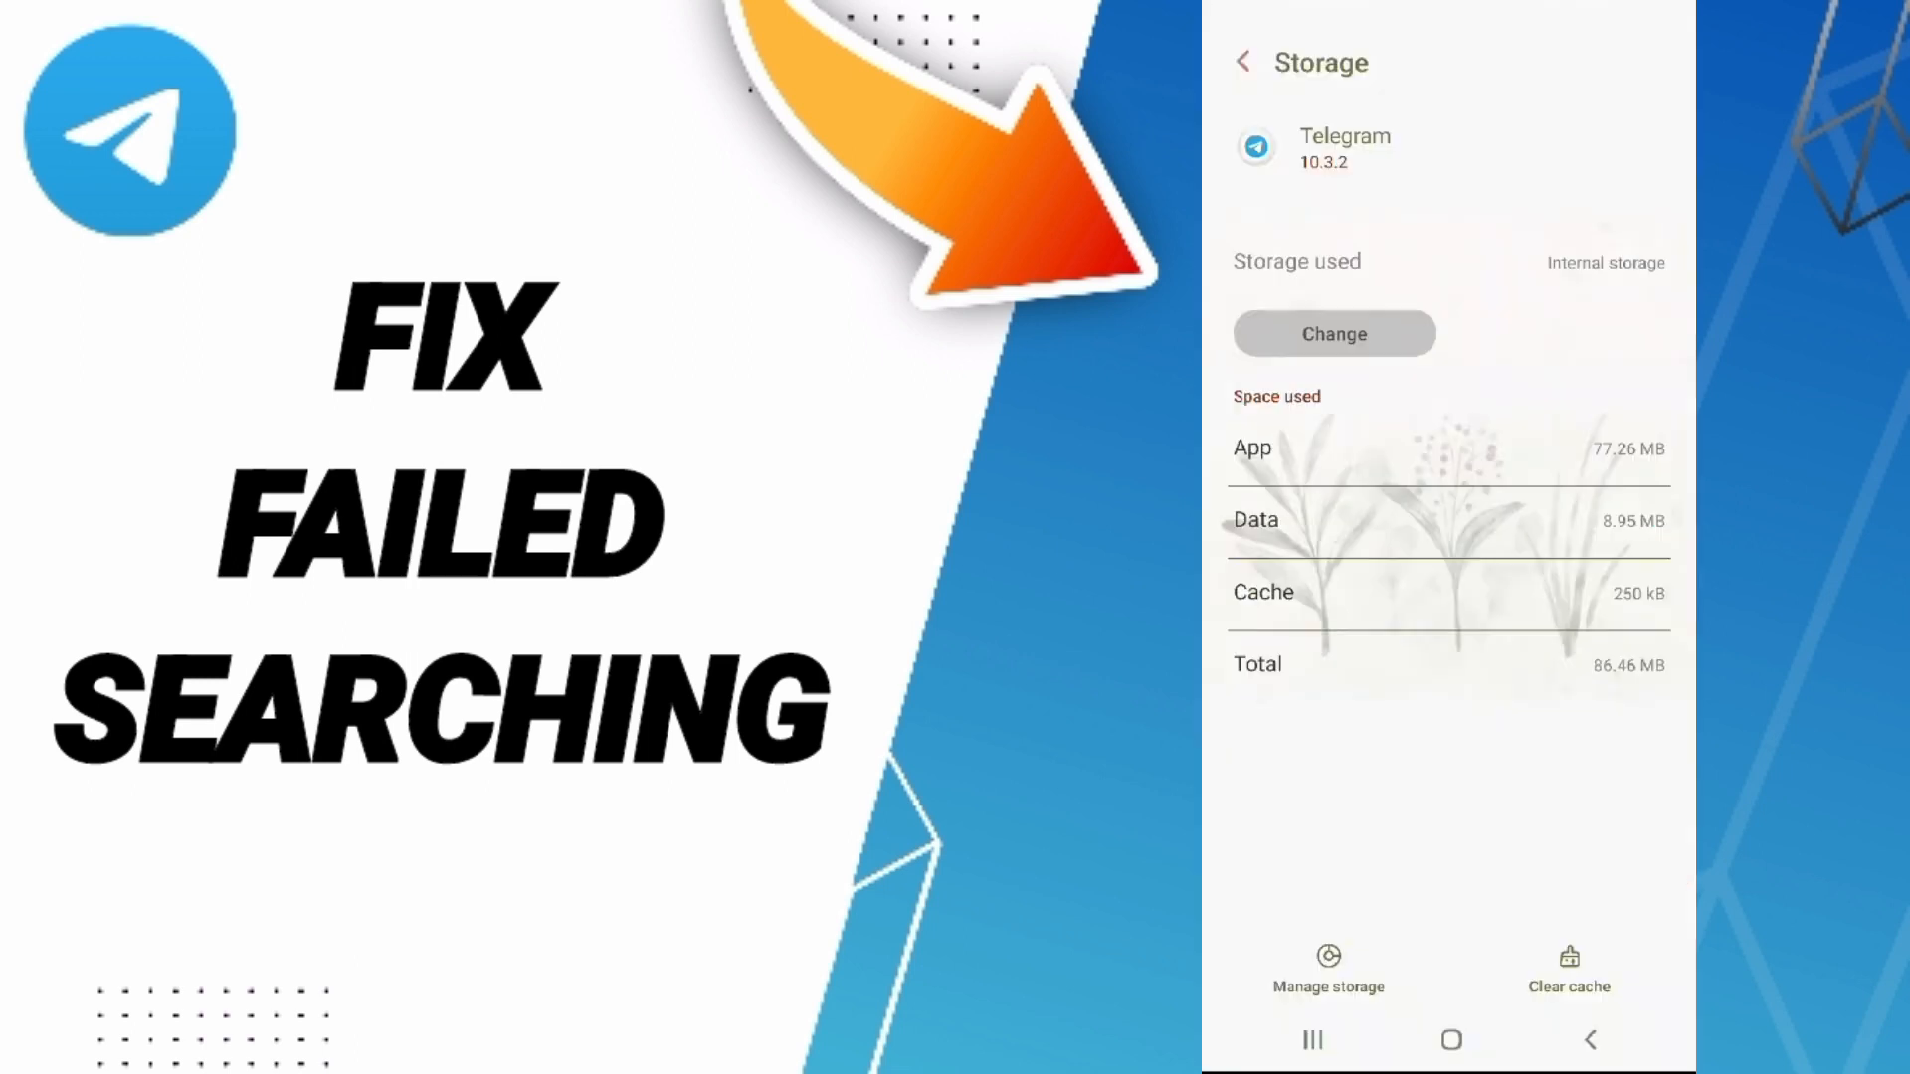